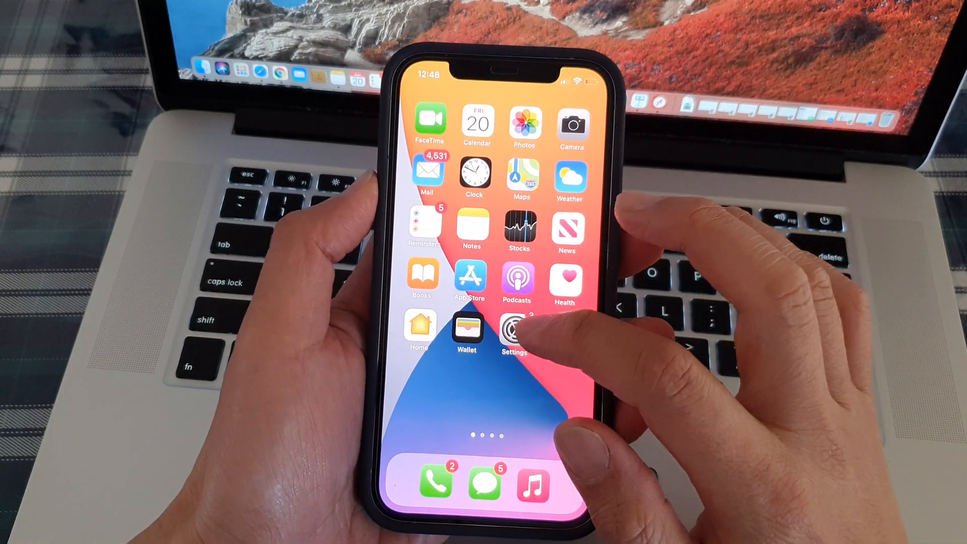
Go from the home screen into Settings and reach the Siri & Search page
left_click(514, 332)
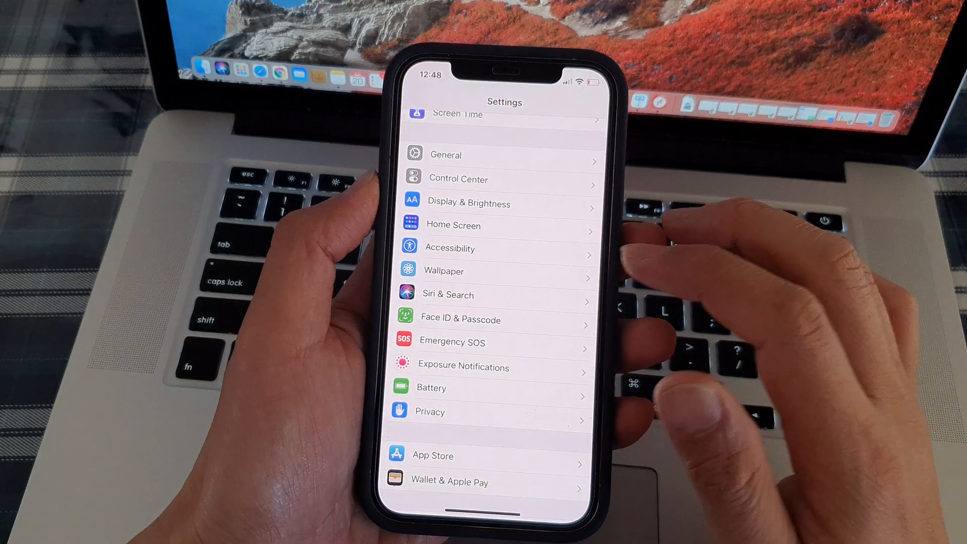
scroll("down", 3)
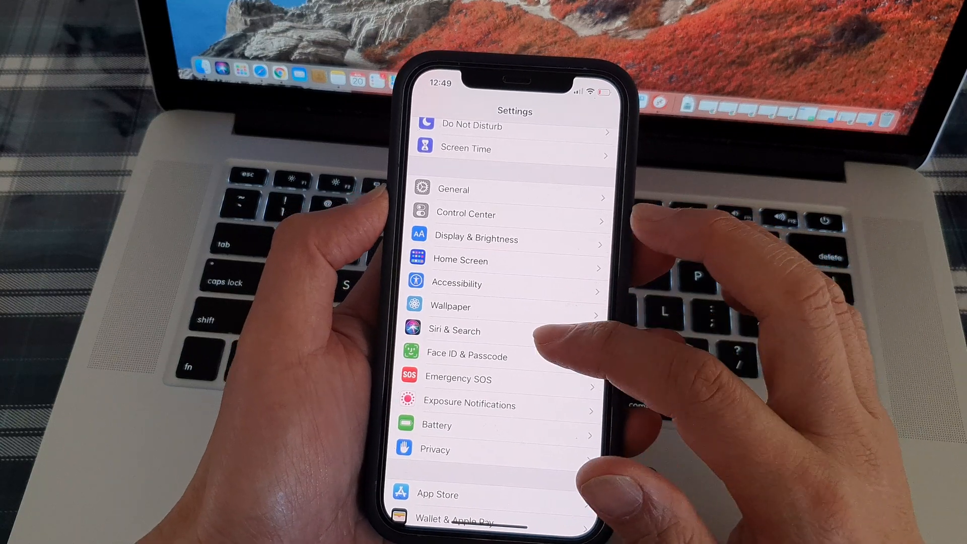
left_click(453, 330)
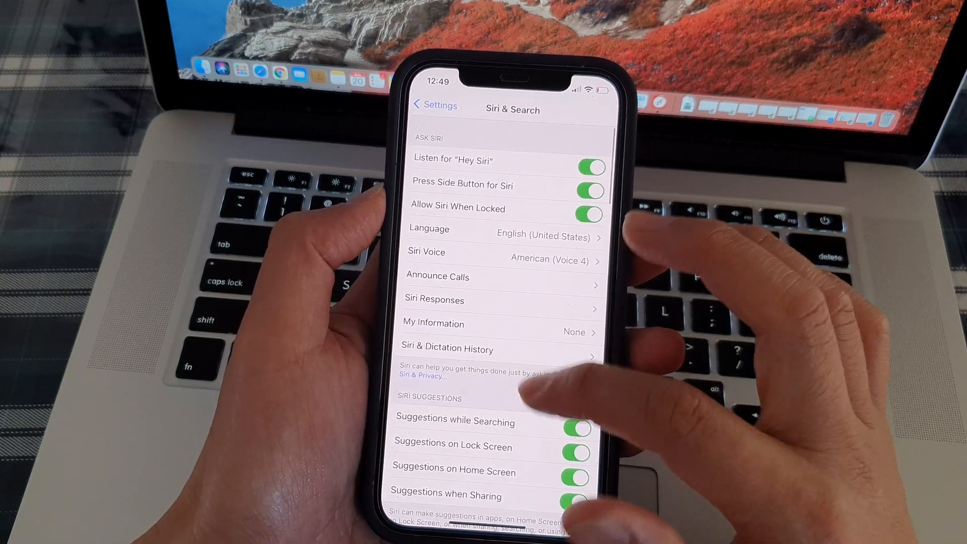
Switch off the Suggestions while Searching toggle under Siri Suggestions
scroll("down", 3)
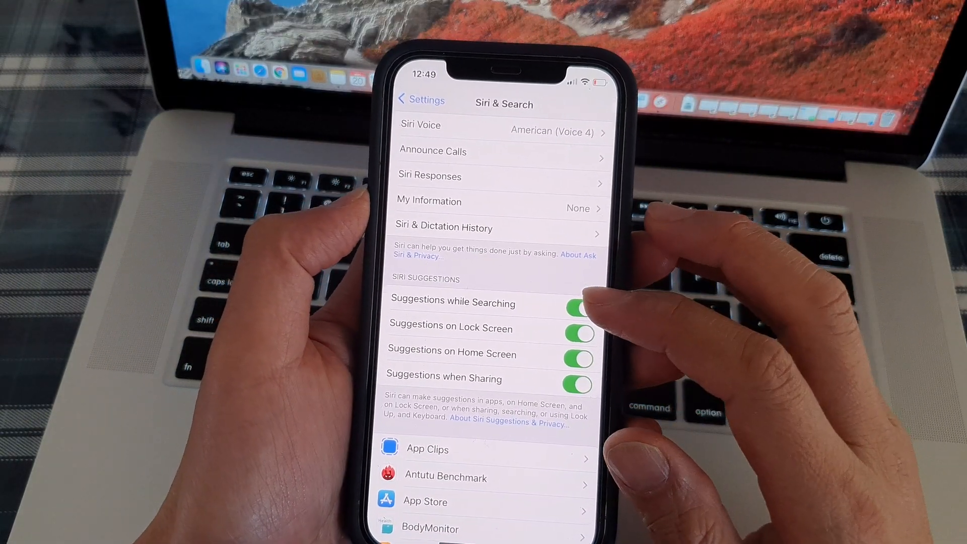
left_click(577, 303)
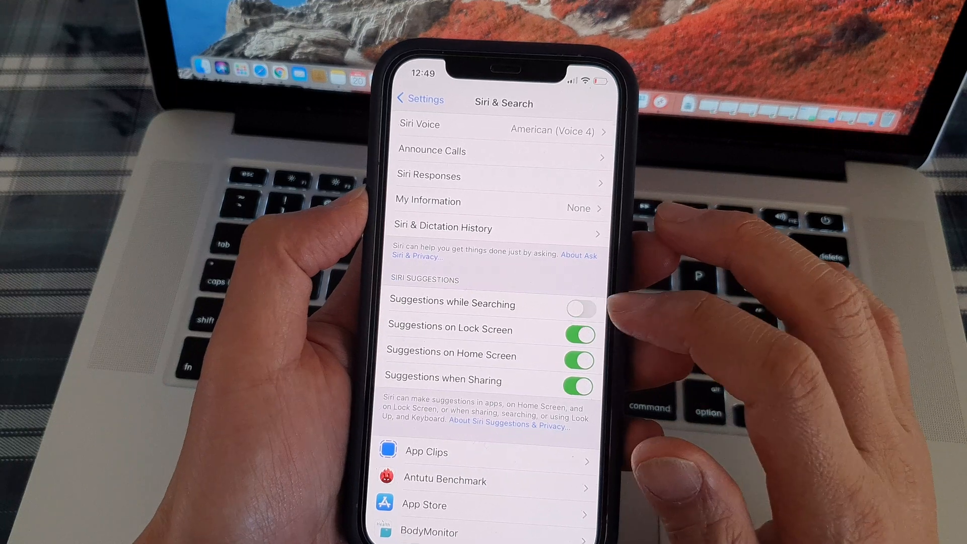
Turn Suggestions while Searching back on so all four Siri Suggestions are enabled
left_click(578, 308)
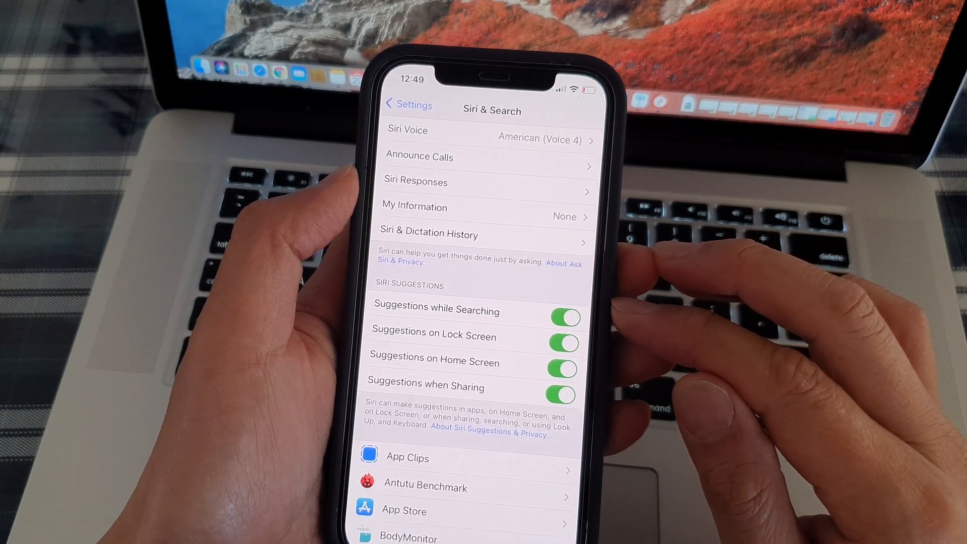
left_click(564, 317)
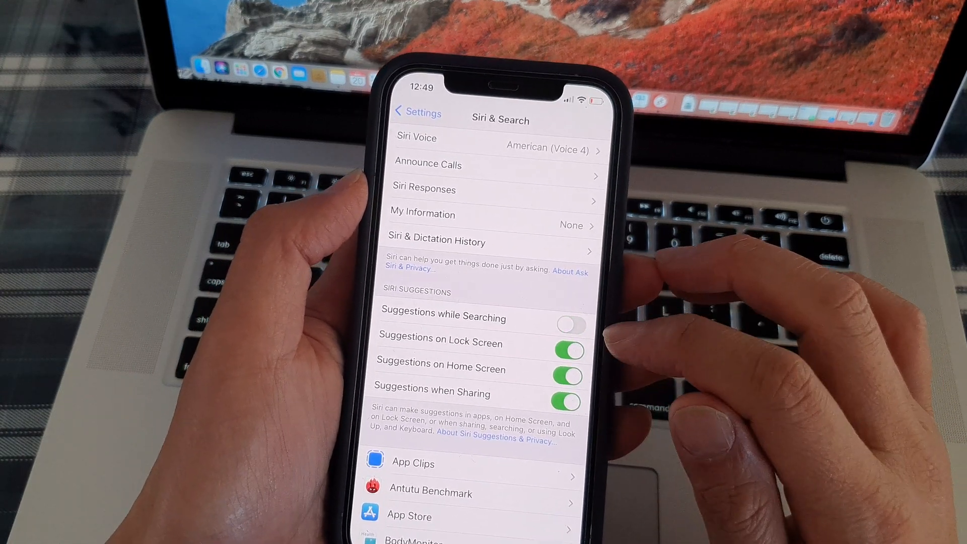
left_click(564, 324)
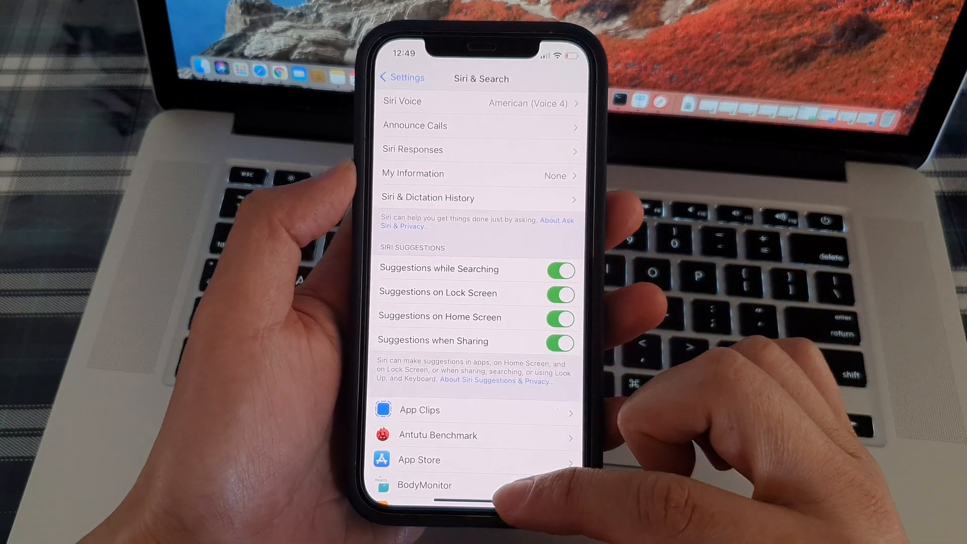